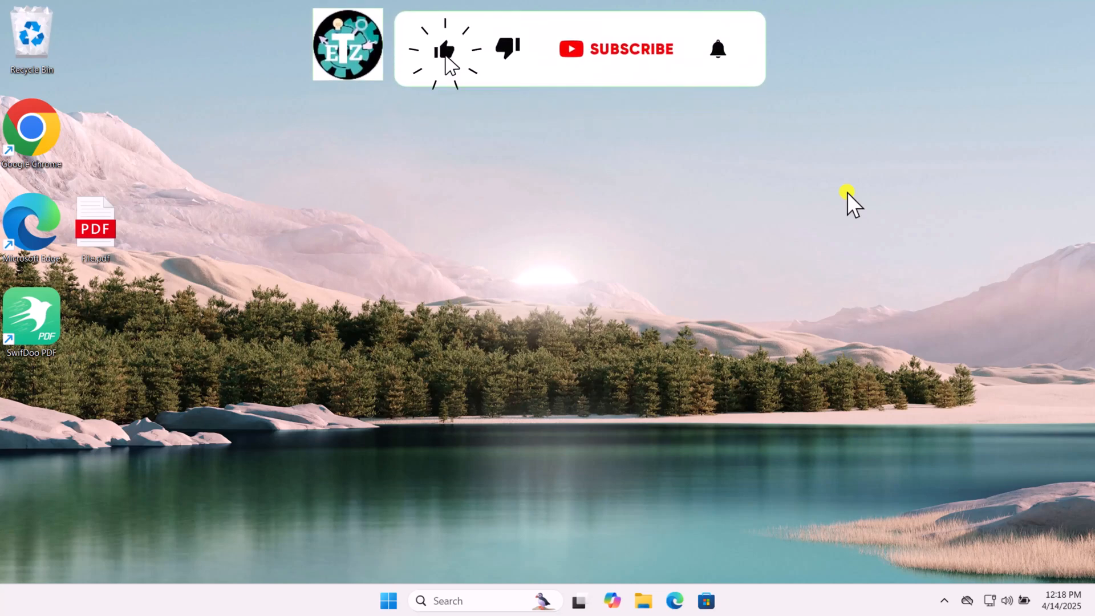
- In Default apps by file type, search 'pdf' and assign .pdf files to Microsoft Edge
{"action": "left_click", "coordinate": [617, 49]}
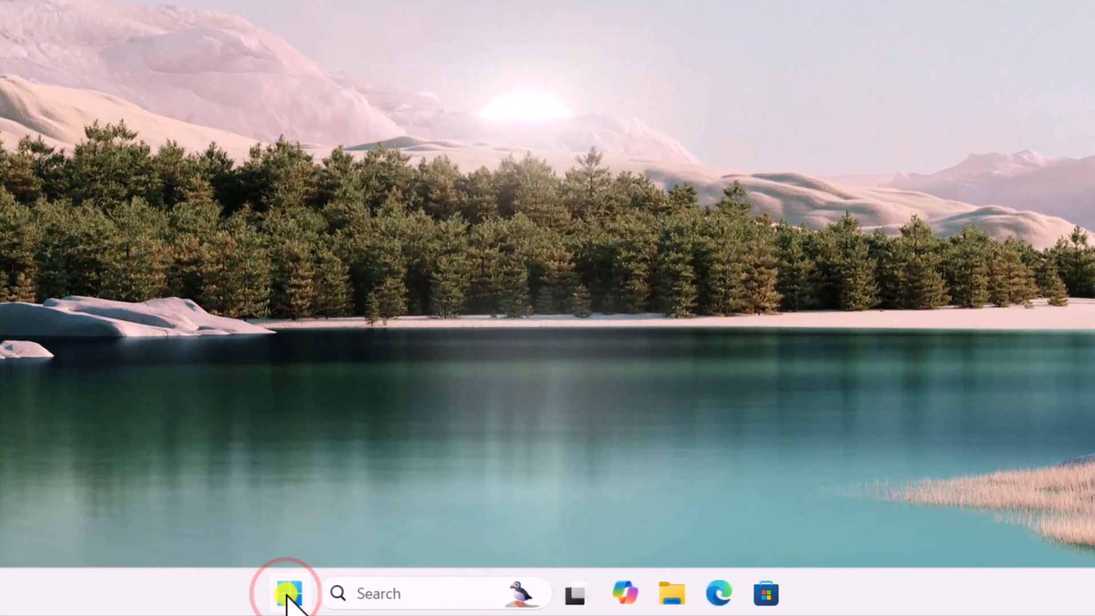
{"action": "left_click", "coordinate": [286, 593]}
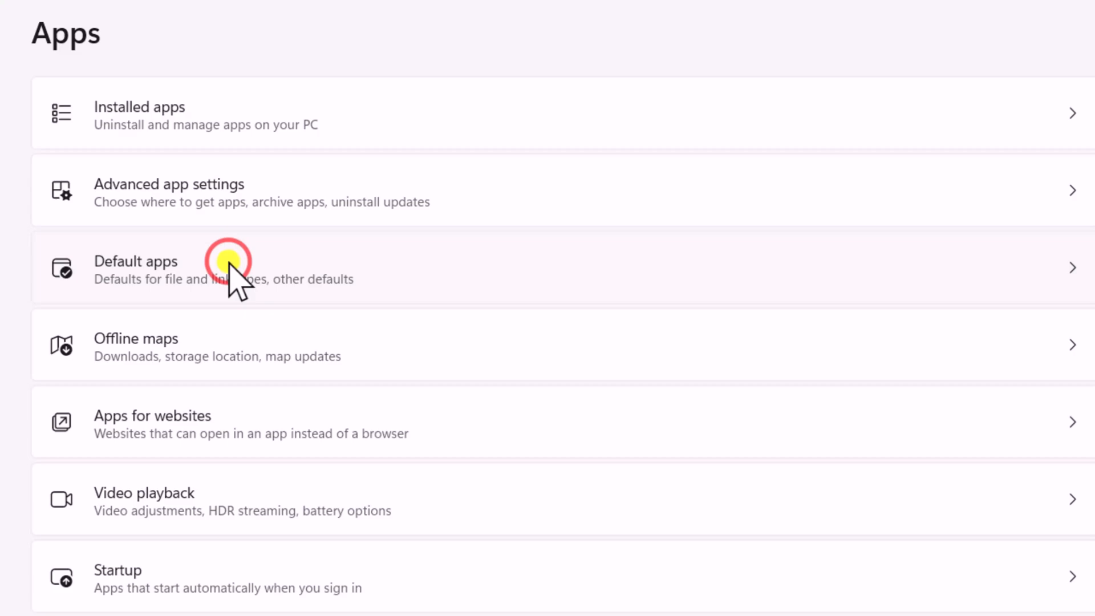
{"action": "left_click", "coordinate": [224, 269]}
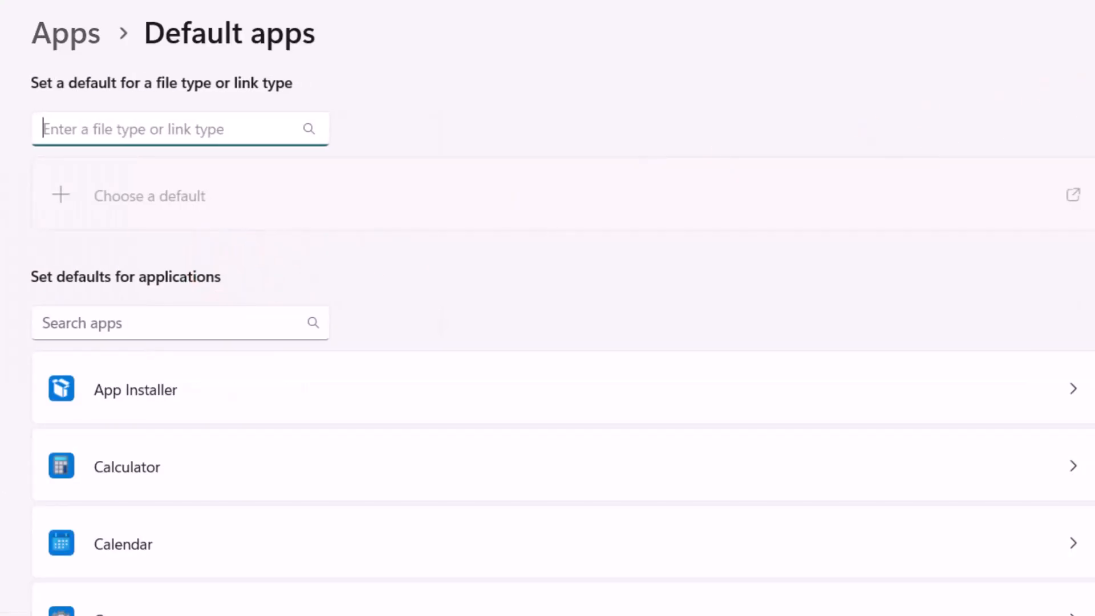
{"action": "scroll", "scroll_direction": "down", "scroll_amount": 3}
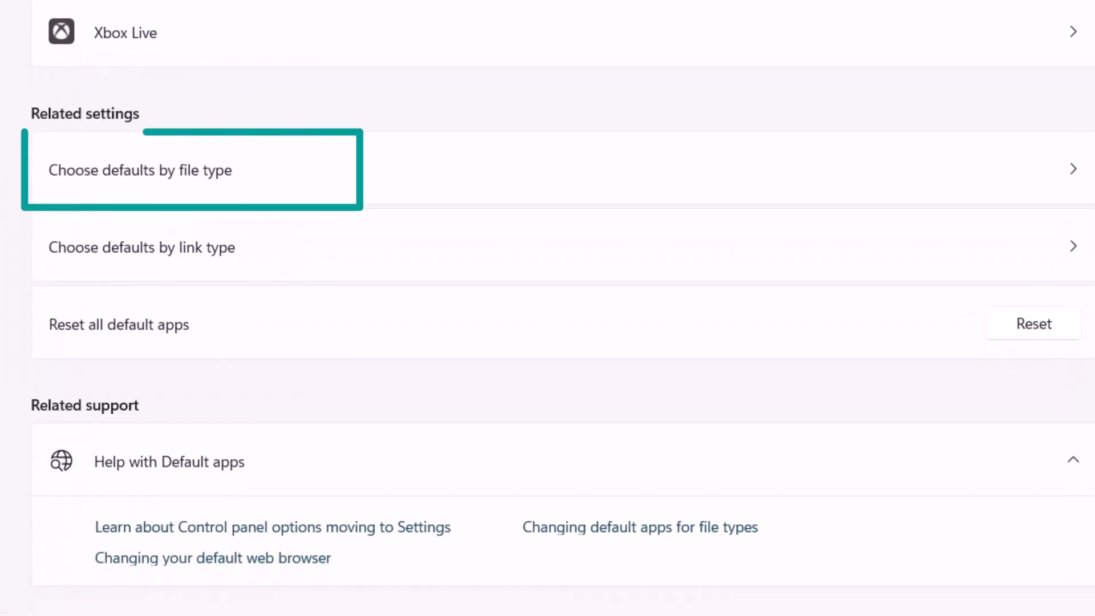
{"action": "left_click", "coordinate": [140, 170]}
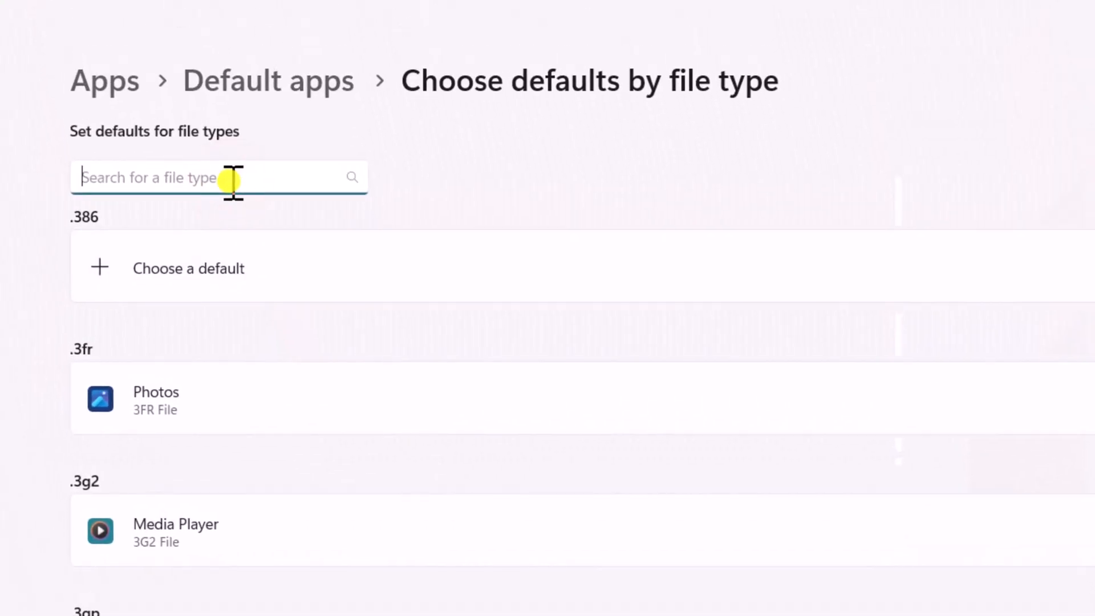
{"action": "type", "text": "pdf"}
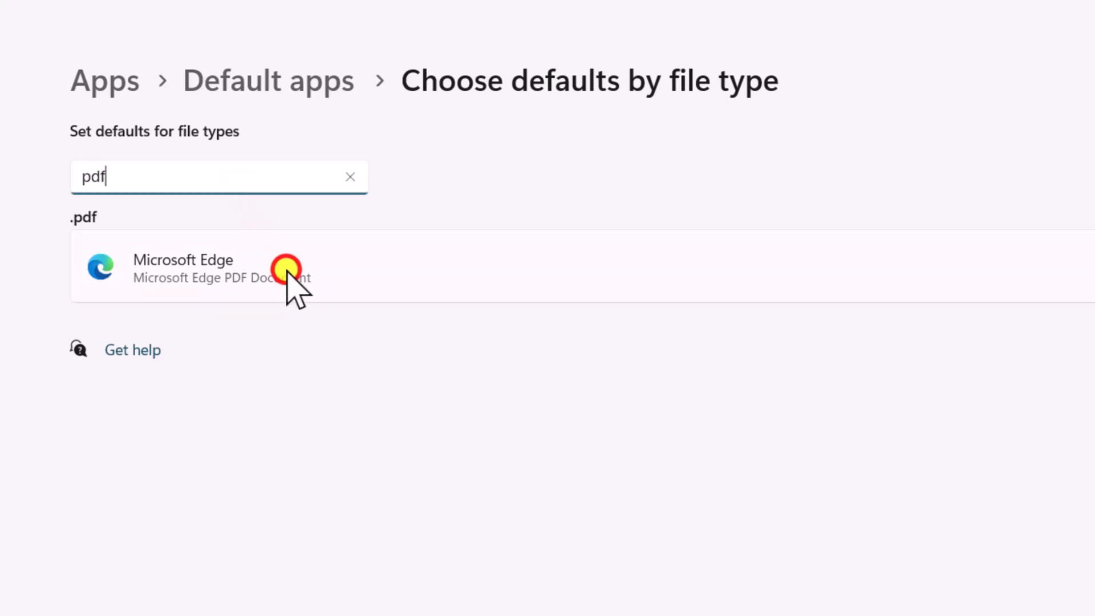
{"action": "left_click", "coordinate": [286, 268]}
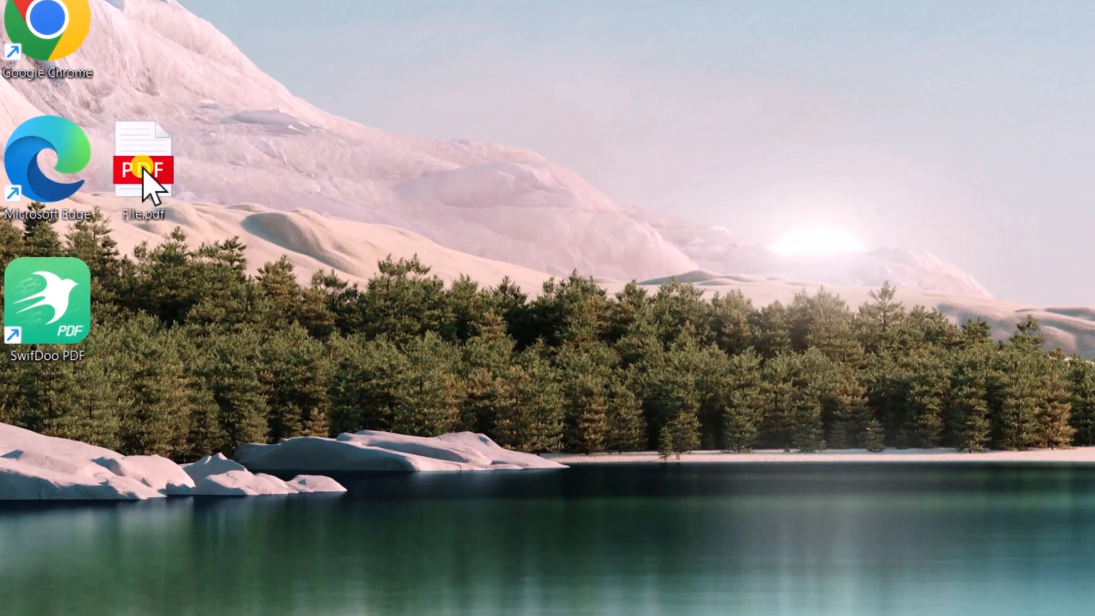
{"action": "right_click", "coordinate": [142, 168]}
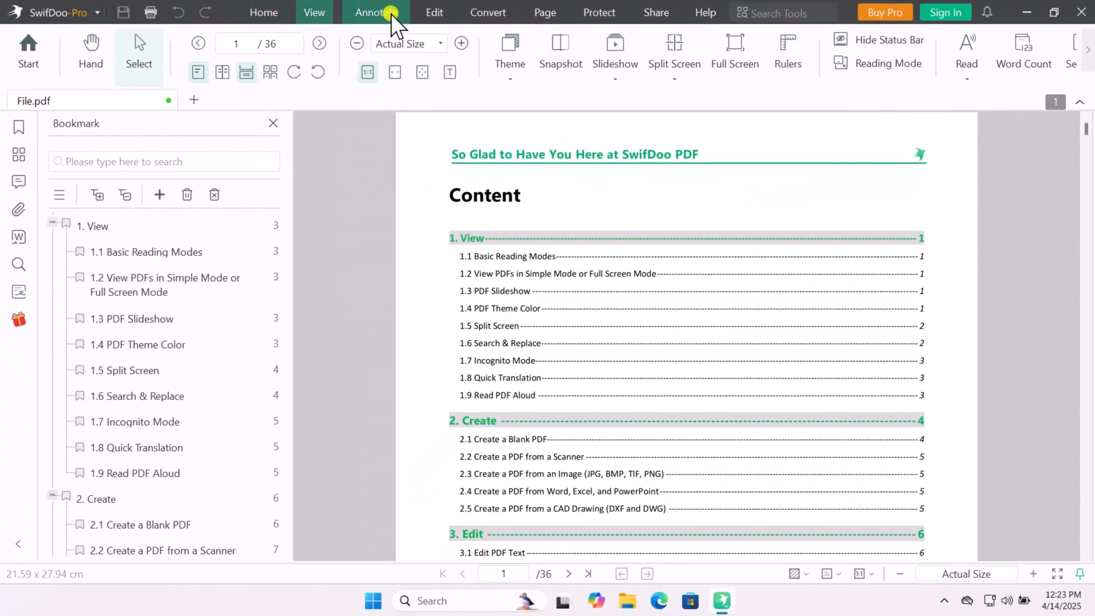
{"action": "left_click", "coordinate": [433, 12]}
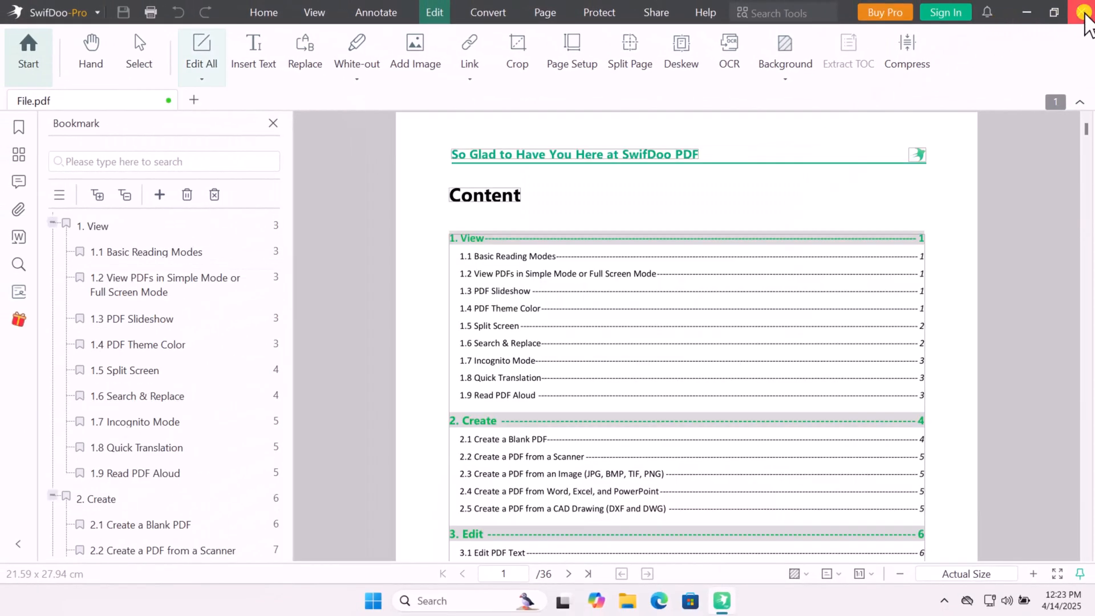
{"action": "left_click", "coordinate": [1081, 13]}
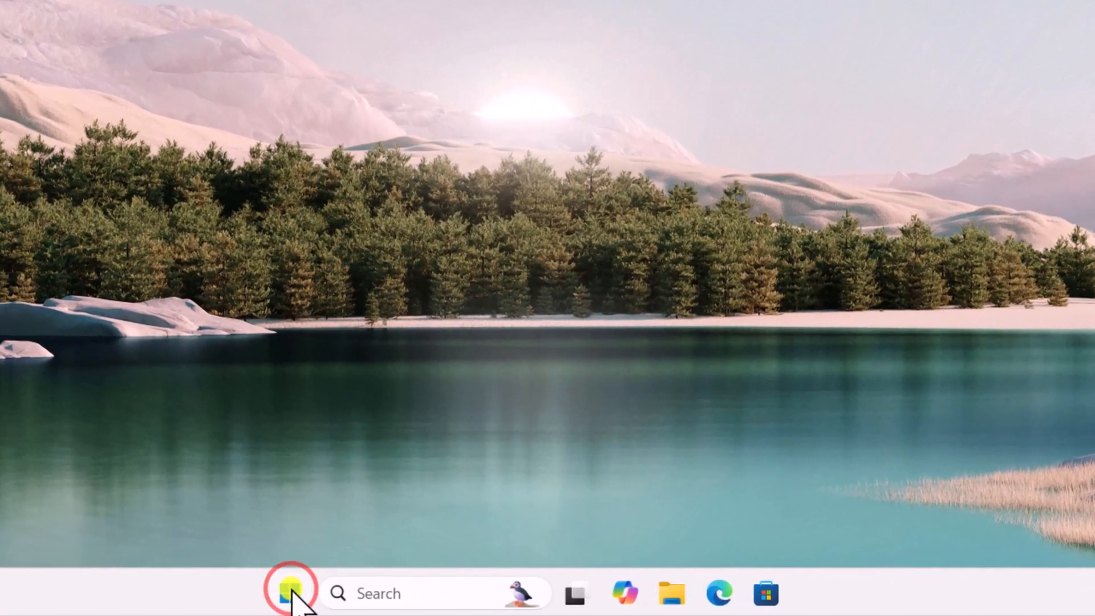
- Find 'Microsoft edge' in Installed apps, choose Modify, and approve the User Account Control prompt
{"action": "left_click", "coordinate": [292, 593]}
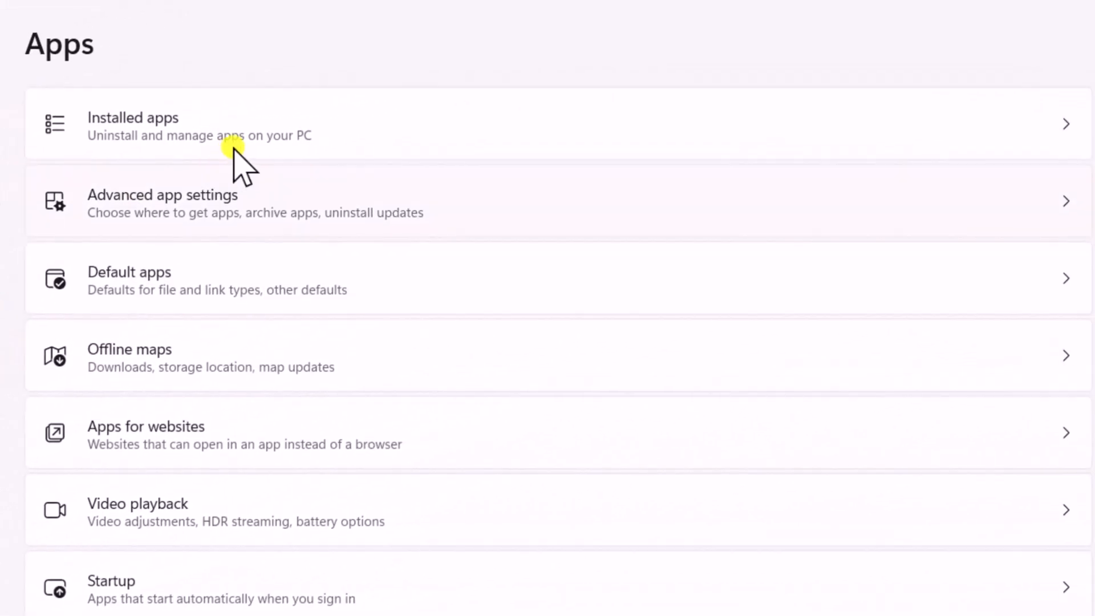
{"action": "left_click", "coordinate": [133, 126]}
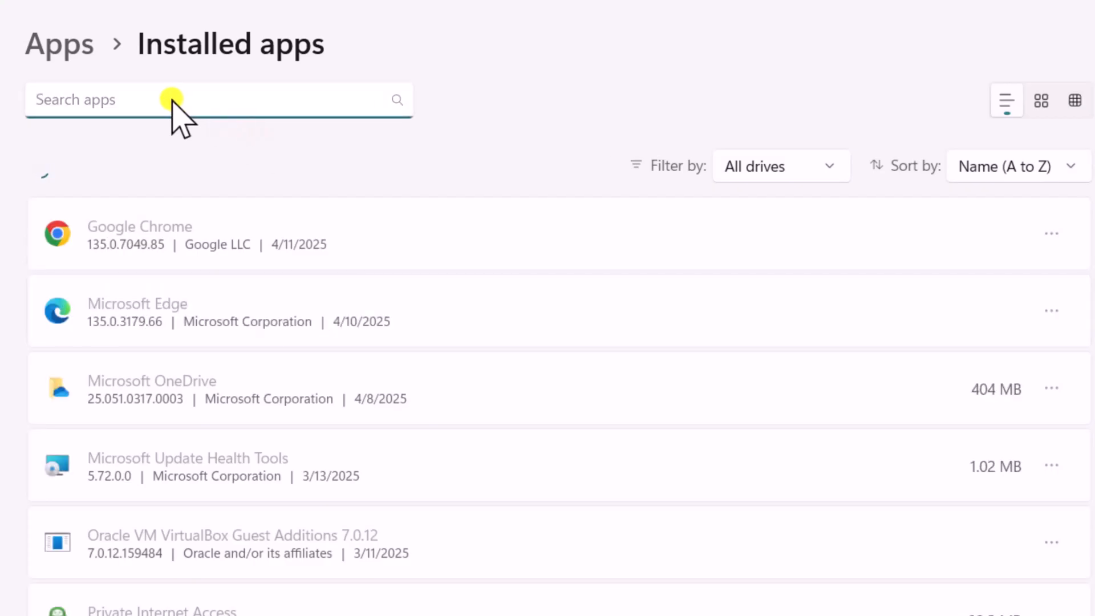
{"action": "type", "text": "Microsoft edge"}
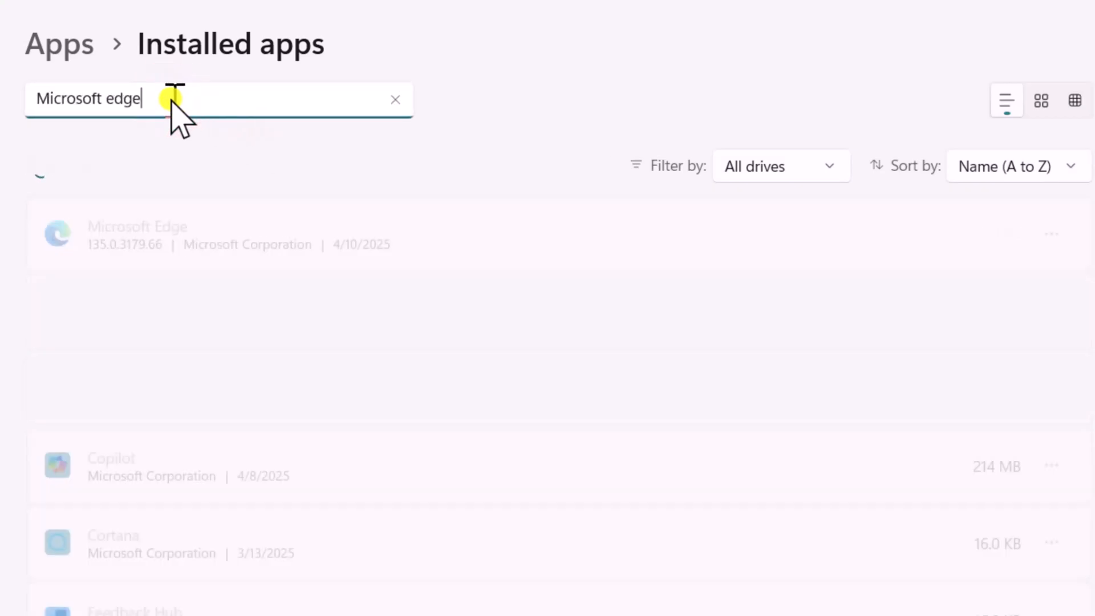
{"action": "left_click", "coordinate": [1050, 233]}
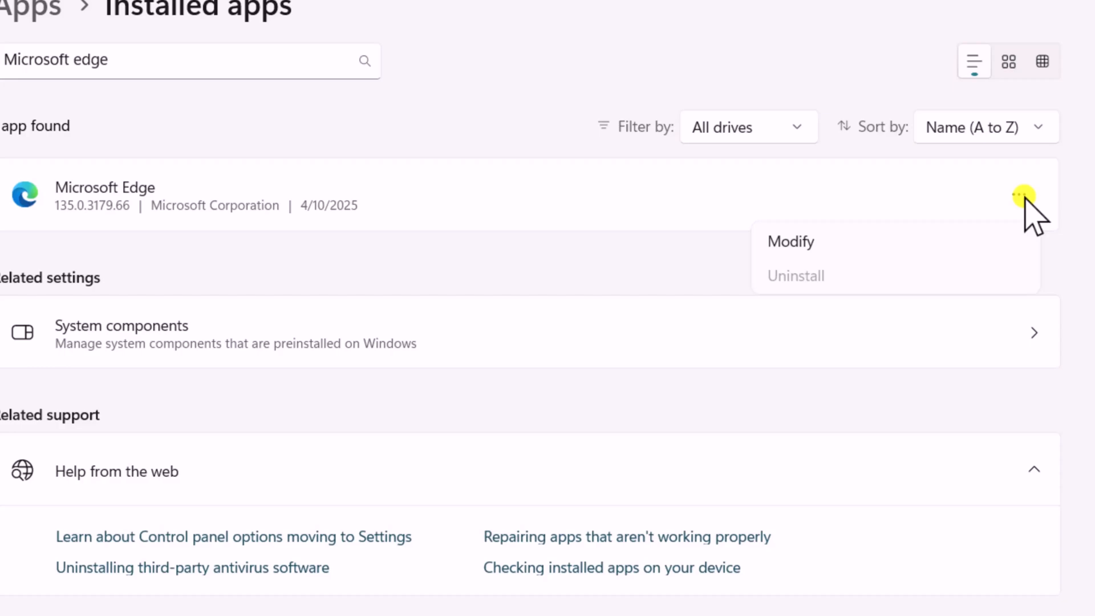
{"action": "left_click", "coordinate": [790, 242]}
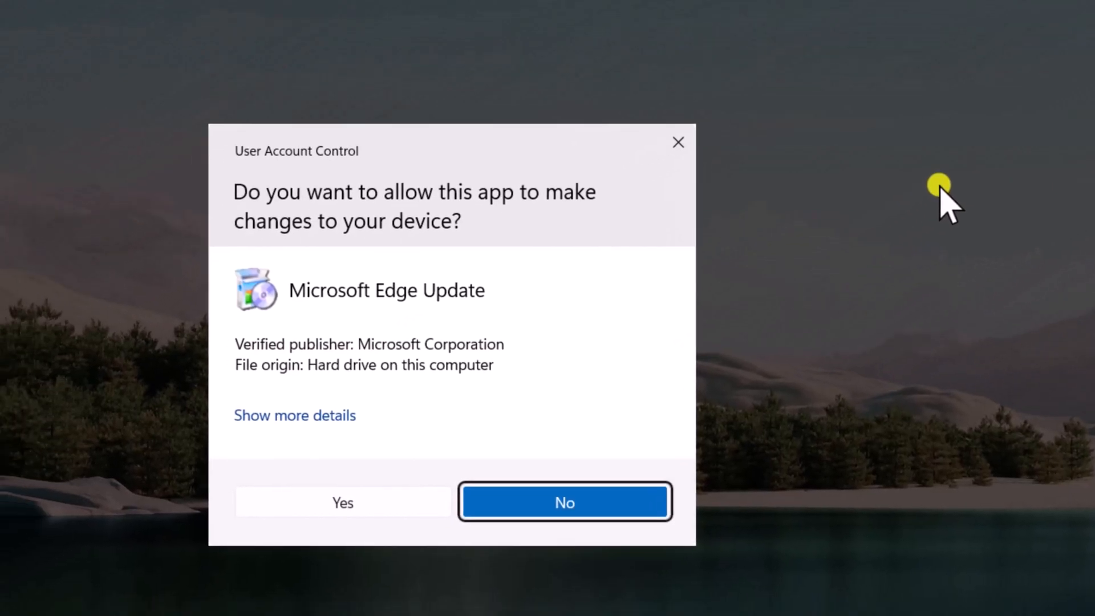
{"action": "left_click", "coordinate": [563, 501]}
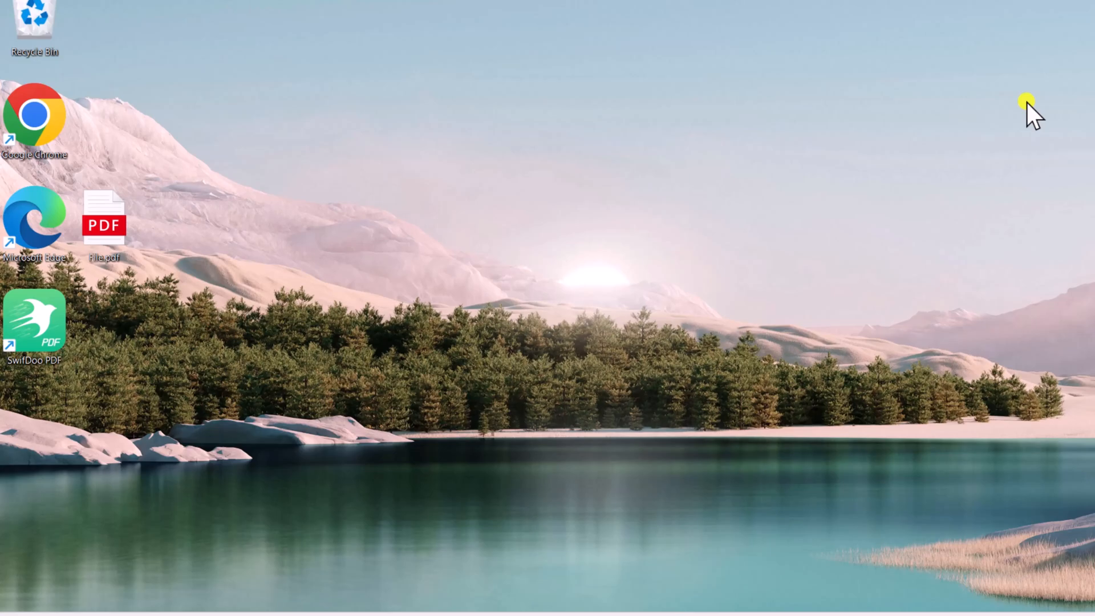
- Open Microsoft Edge's settings and reach the PDF documents entry under Cookies and site permissions
{"action": "right_click", "coordinate": [103, 220]}
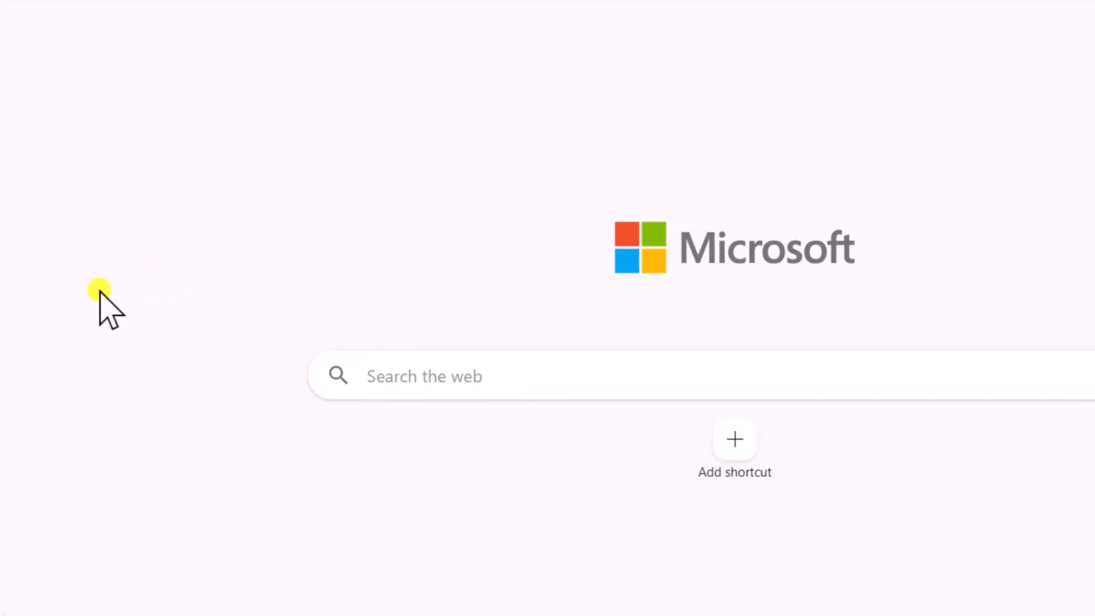
{"action": "left_click", "coordinate": [1025, 22]}
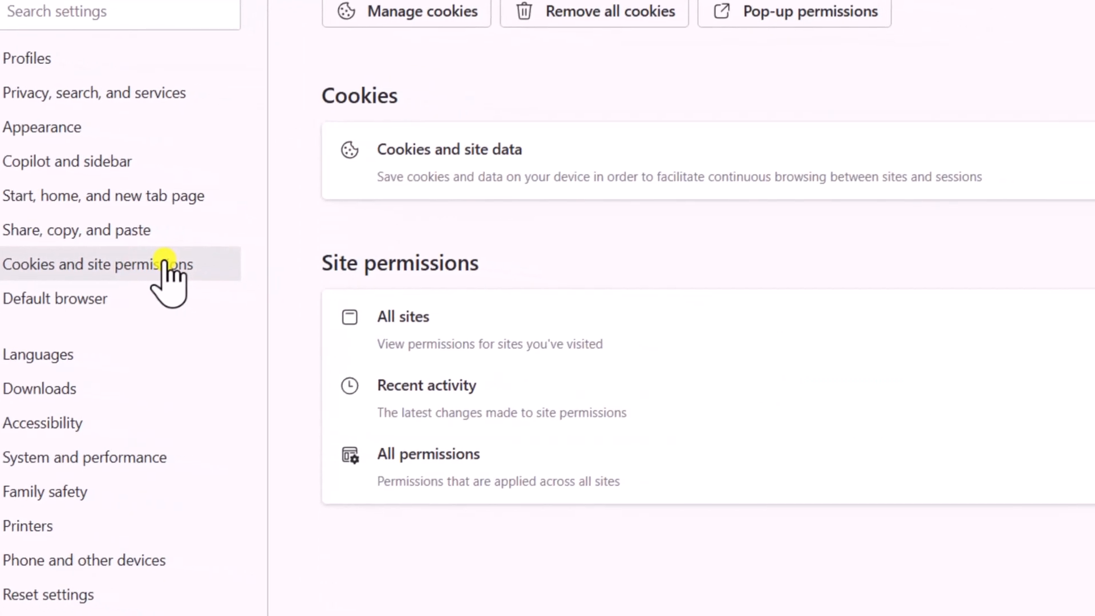
{"action": "scroll", "scroll_direction": "down", "scroll_amount": 3}
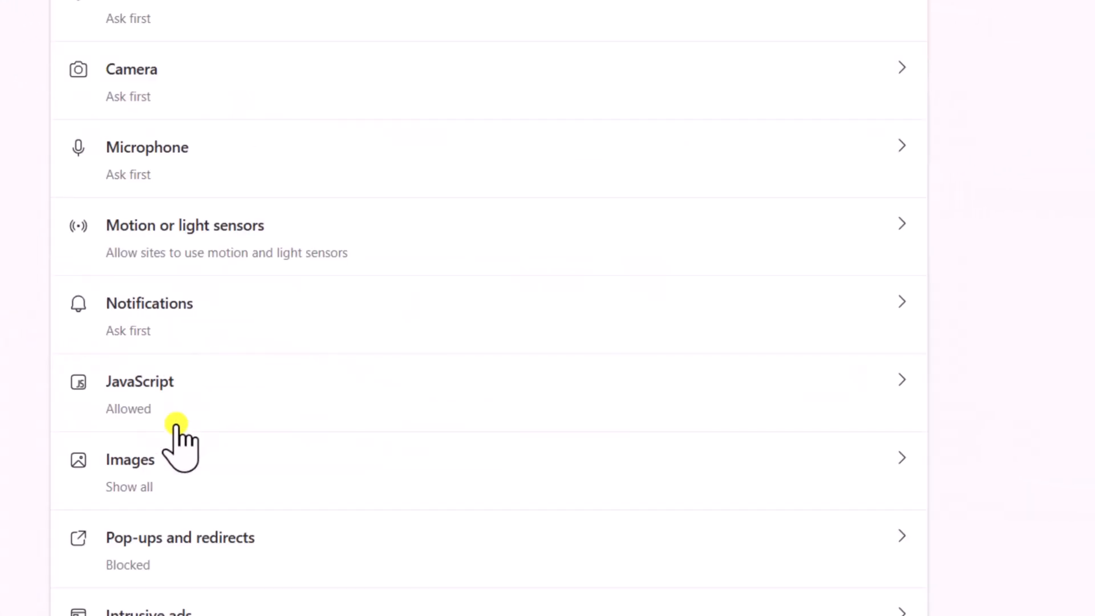
{"action": "scroll", "scroll_direction": "down", "scroll_amount": 3}
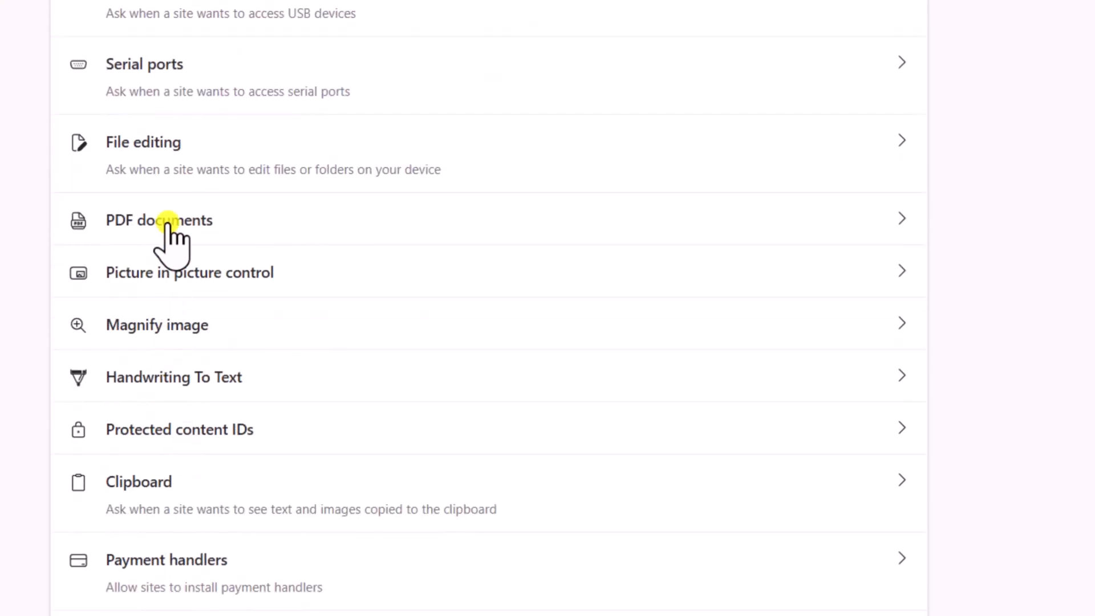
{"action": "left_click", "coordinate": [159, 219]}
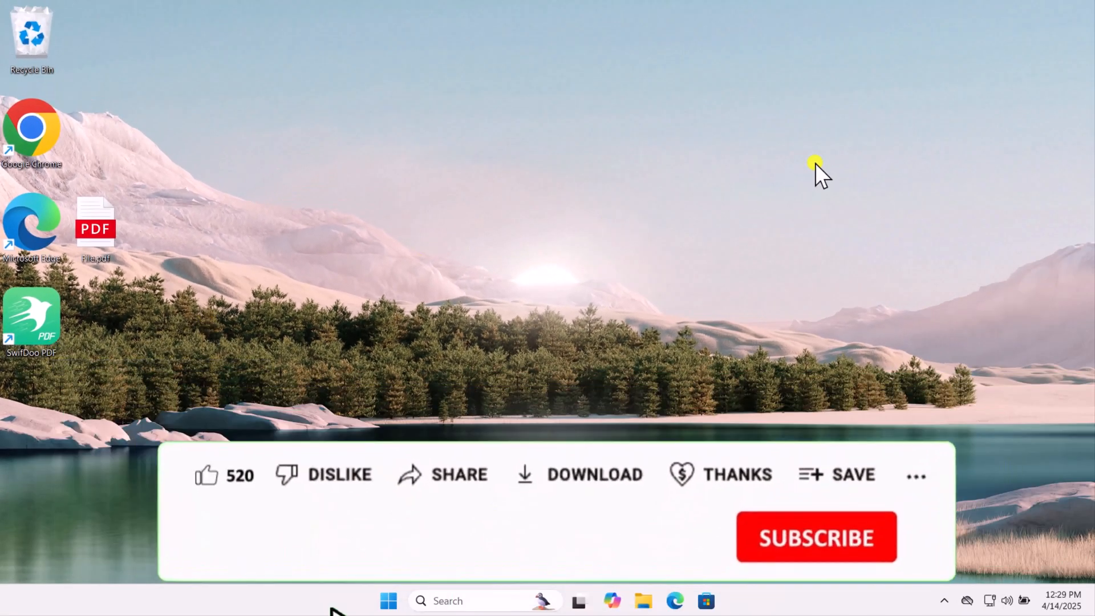
{"action": "left_click", "coordinate": [205, 475]}
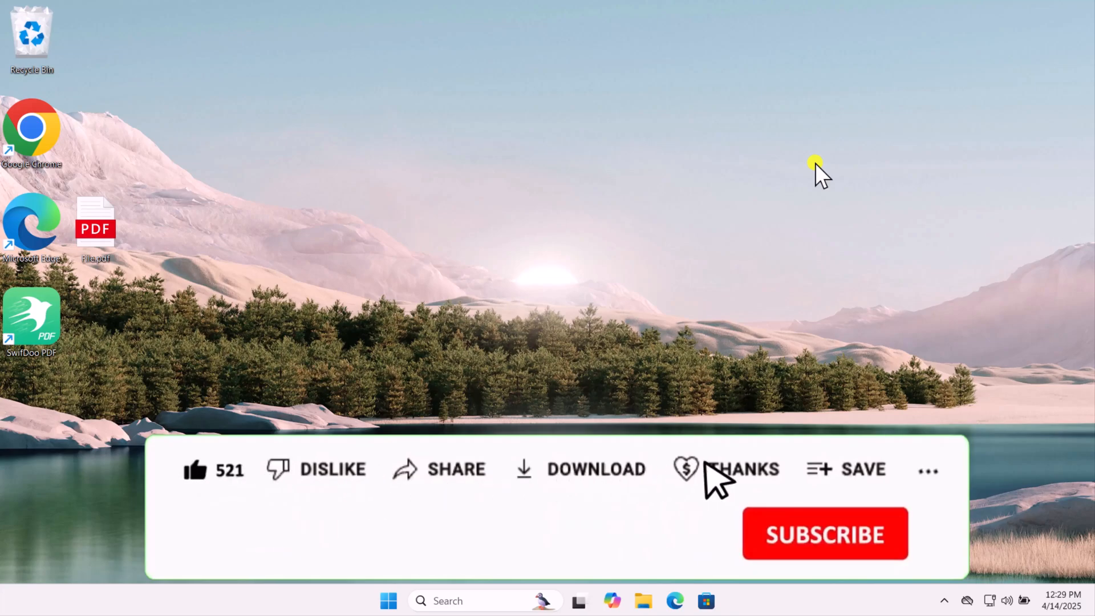
{"action": "left_click", "coordinate": [742, 469]}
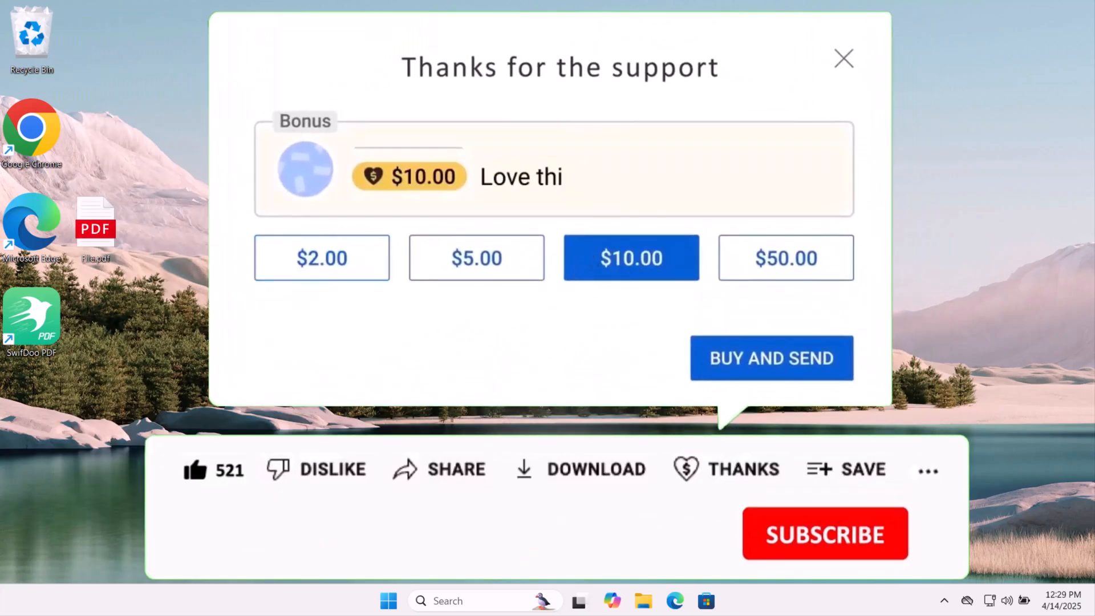
{"action": "left_click", "coordinate": [843, 58]}
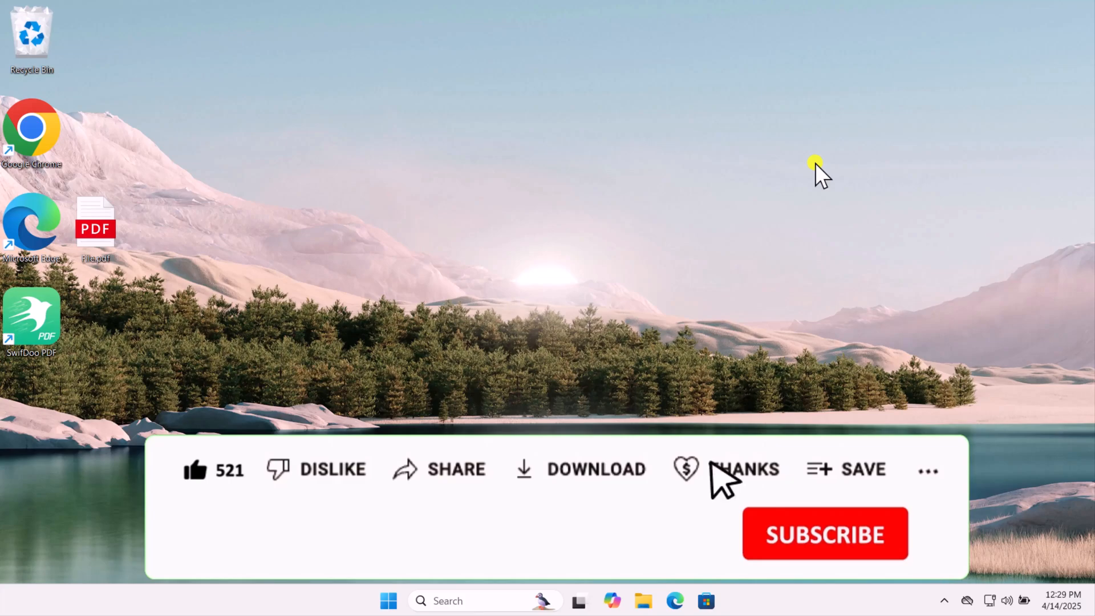
{"action": "left_click", "coordinate": [824, 533]}
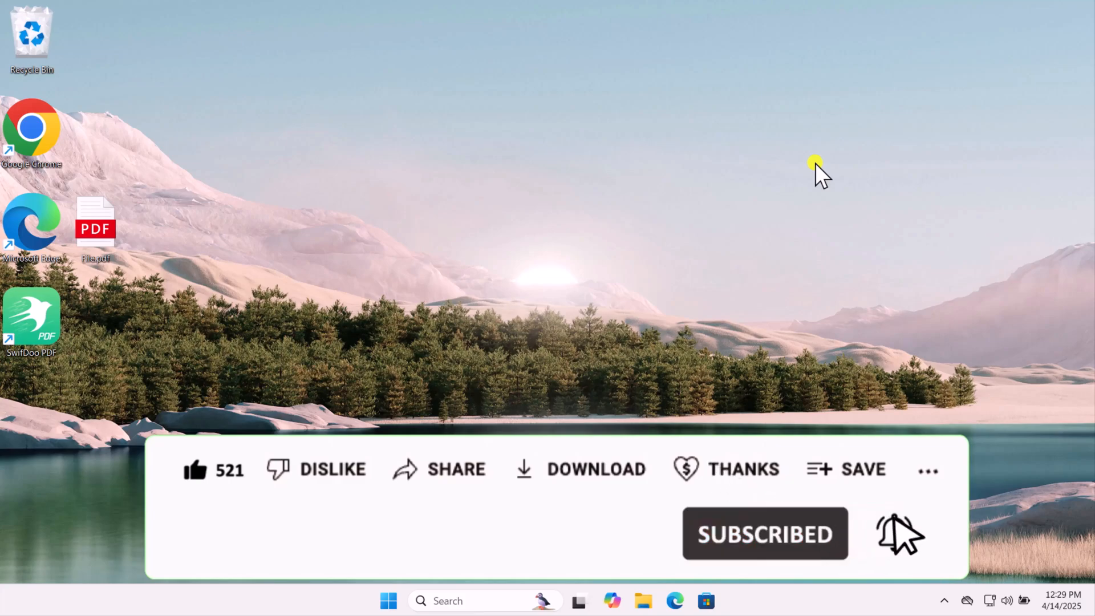